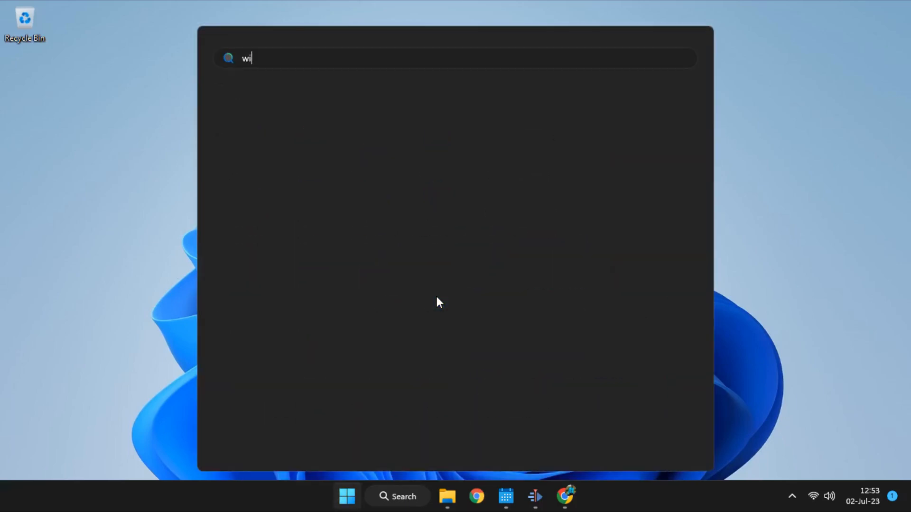
Run winver to show About Windows: version 22H2, OS build 22621.1702.
type("ver")
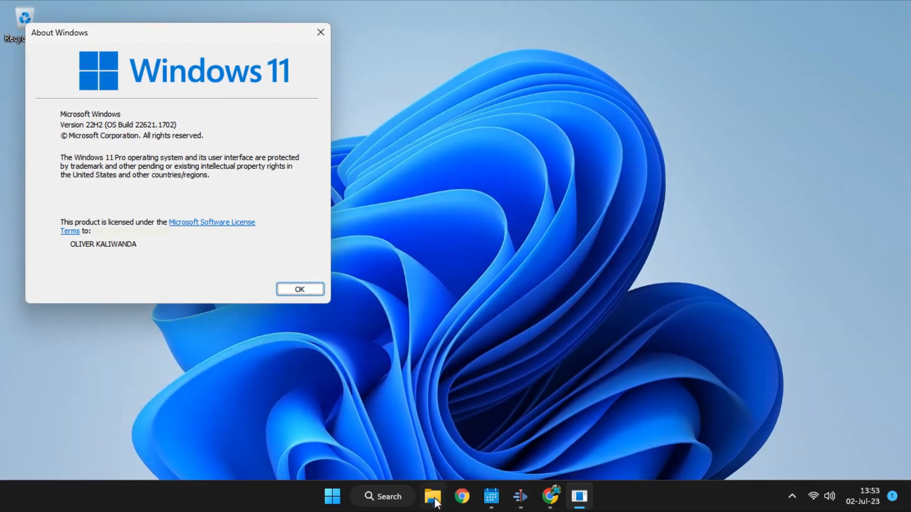
Mount the Win11_22H2_English_x64v2 ISO from Ventoy (D:) as DVD Drive (F:).
left_click(432, 497)
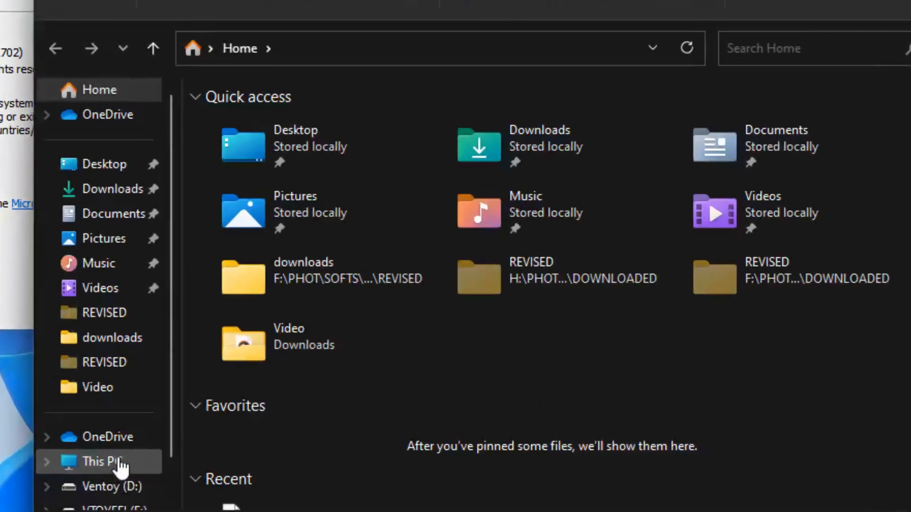
left_click(102, 461)
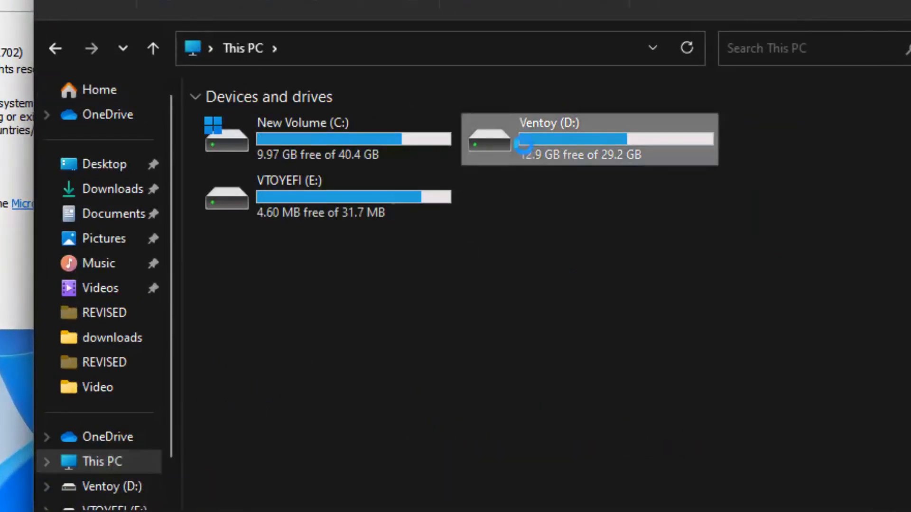
double_click(584, 138)
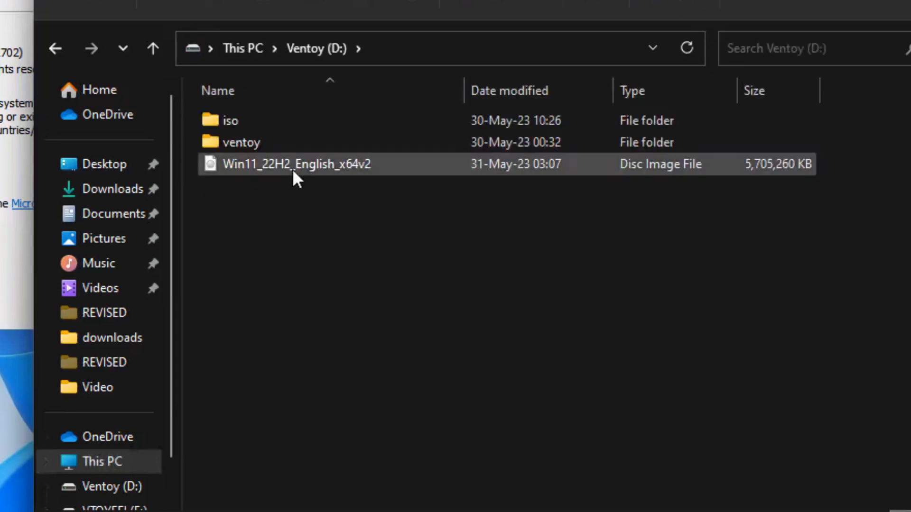
right_click(296, 163)
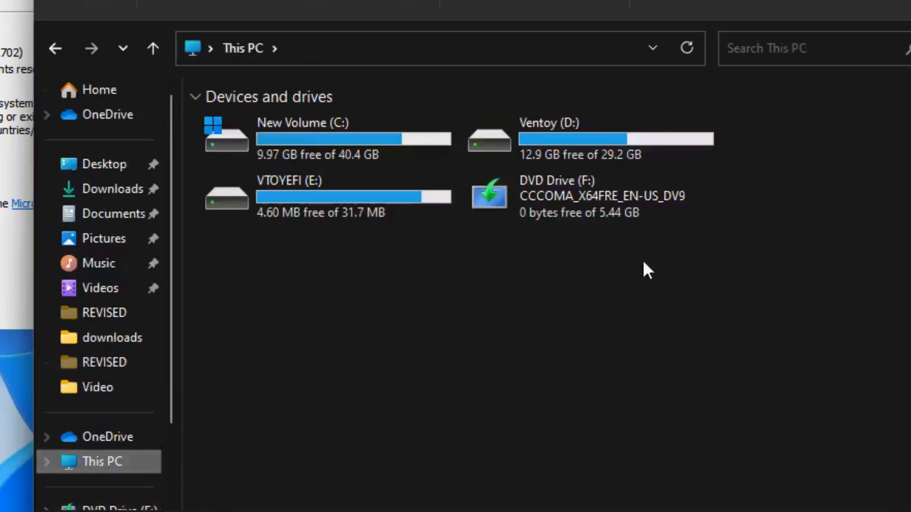
mouse_move(606, 243)
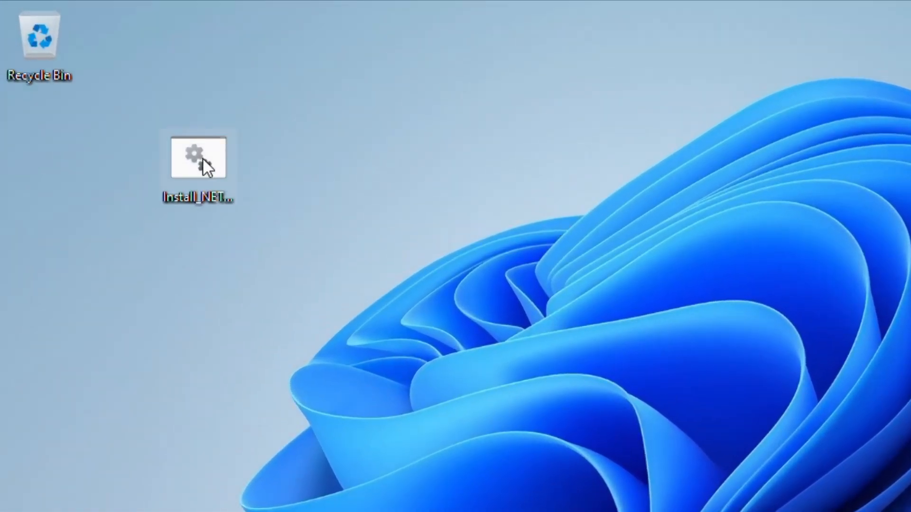
Run the Install_NET_Framework_3.5_Offline batch file from the desktop.
left_click(199, 158)
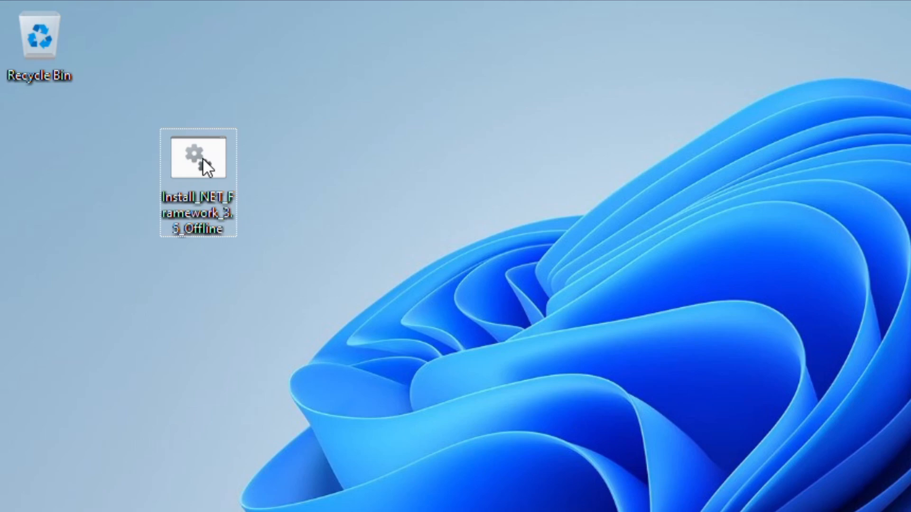
double_click(197, 158)
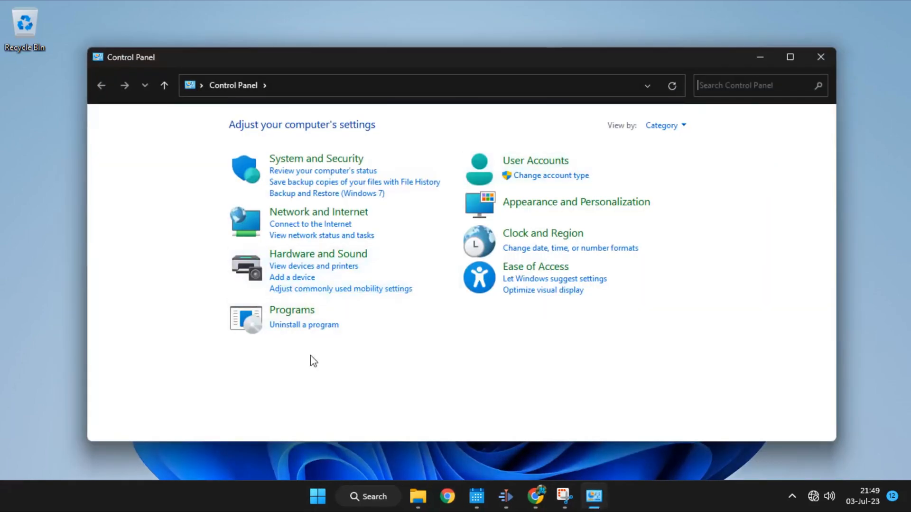
Reach the Windows Features on/off list via Programs and Features.
left_click(303, 323)
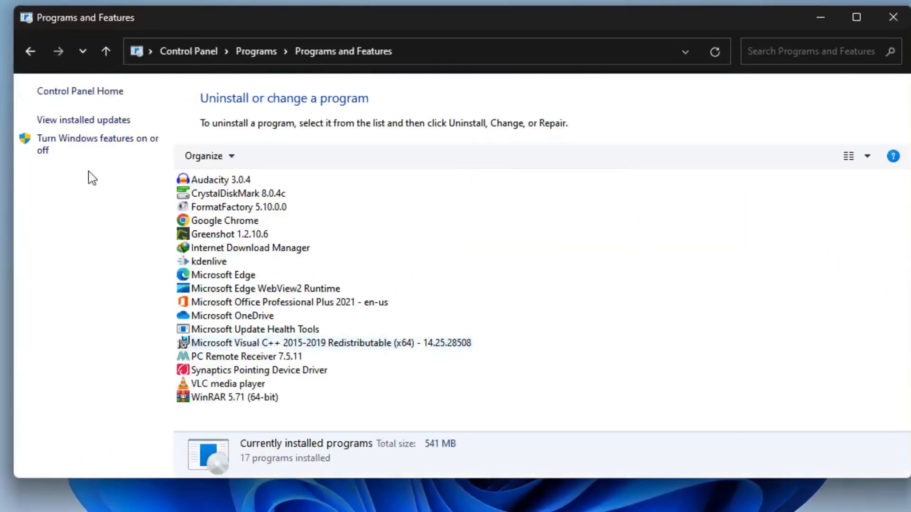
left_click(93, 144)
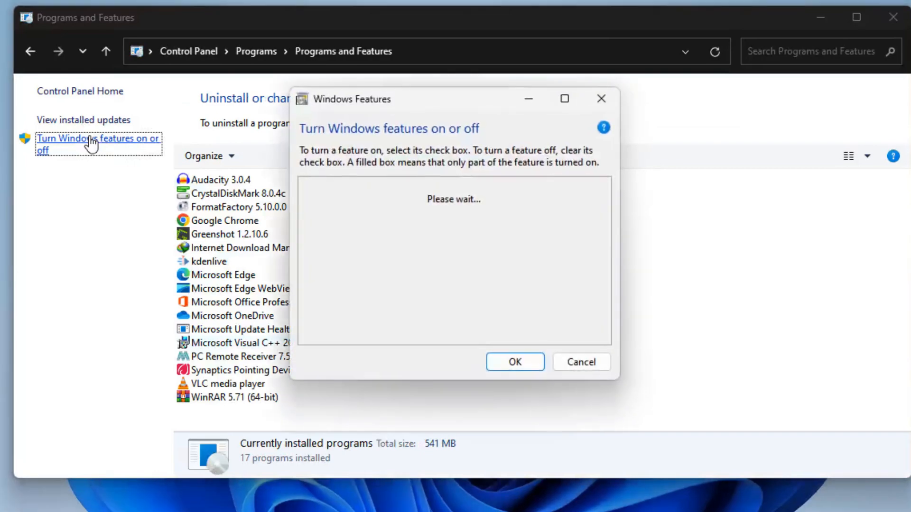